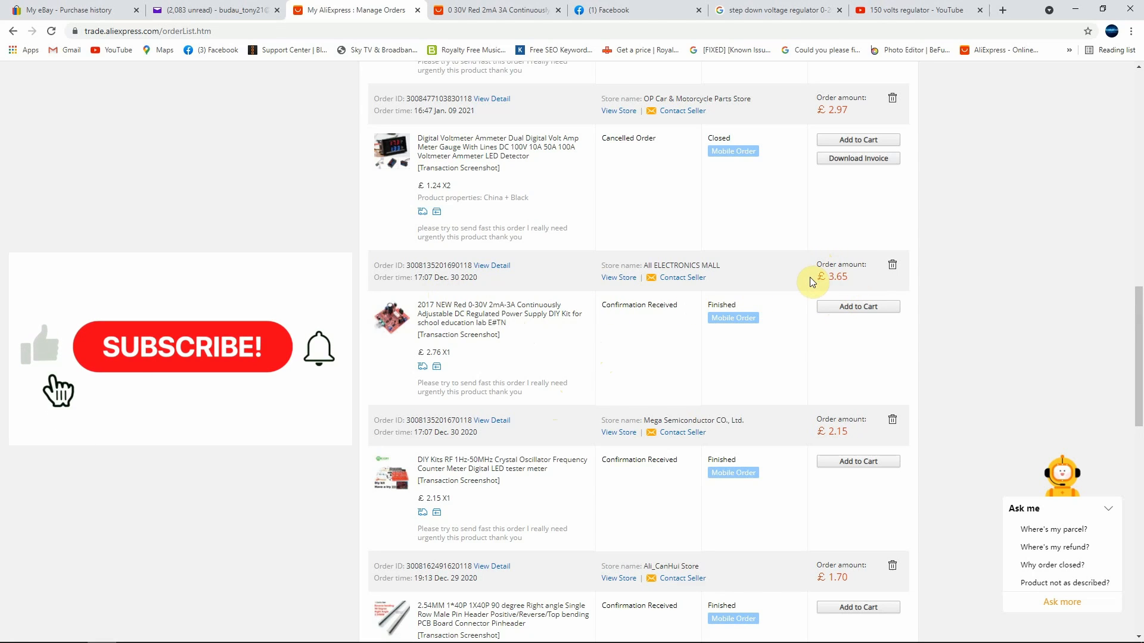
pyautogui.moveTo(390, 321)
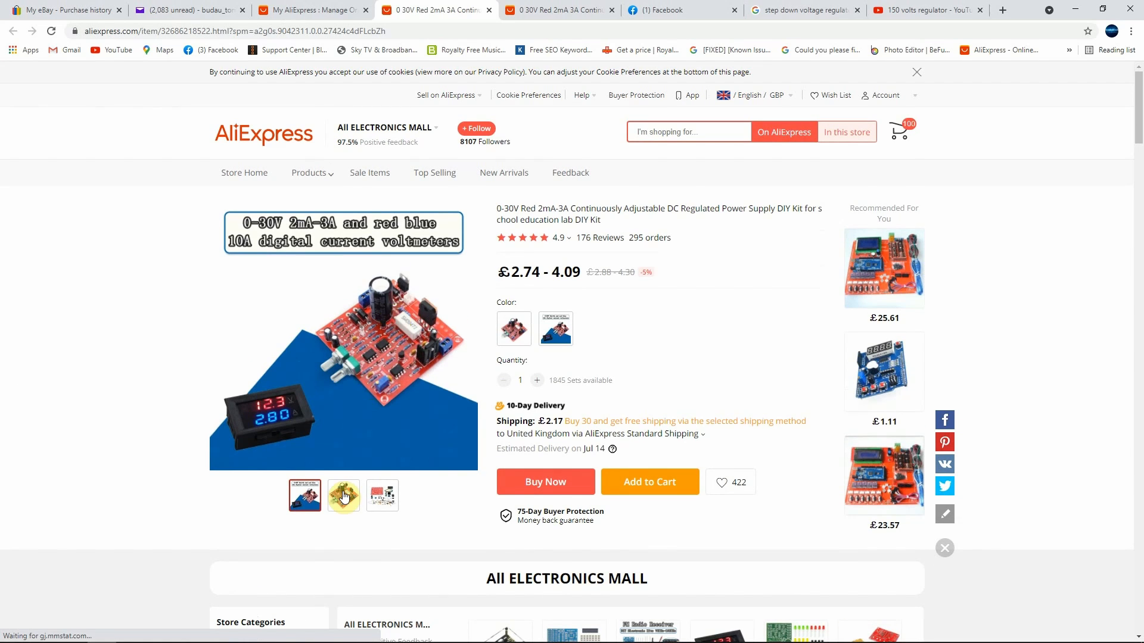
# Browse the kit's photos — assembled red board and loose parts, zoomed close — returning to the assembled board
pyautogui.click(343, 495)
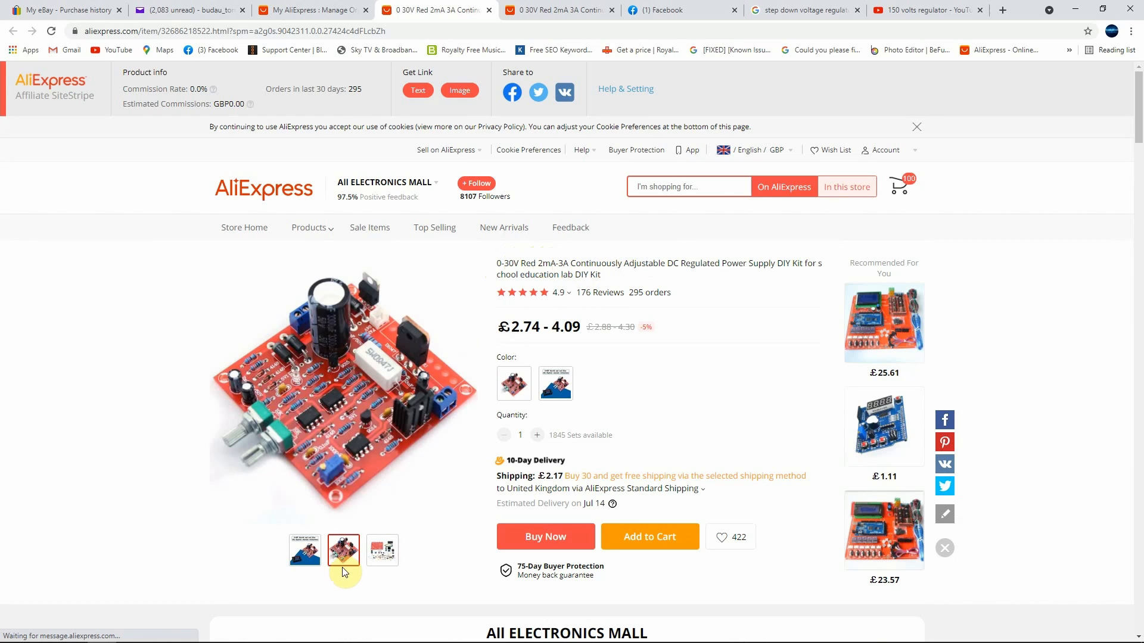
pyautogui.click(383, 550)
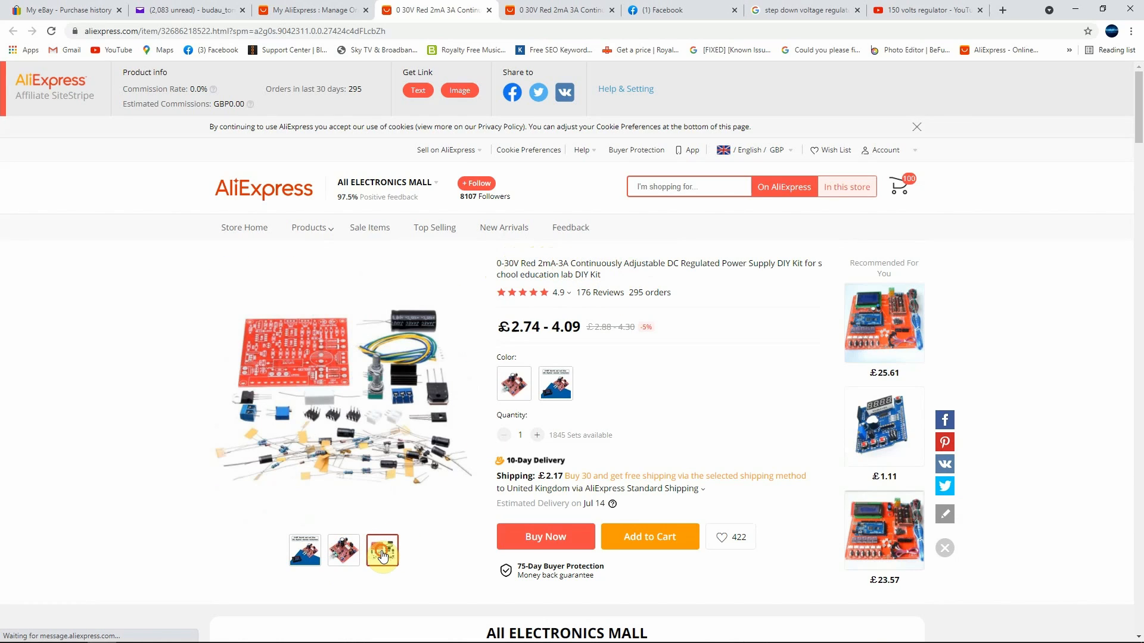
pyautogui.click(383, 550)
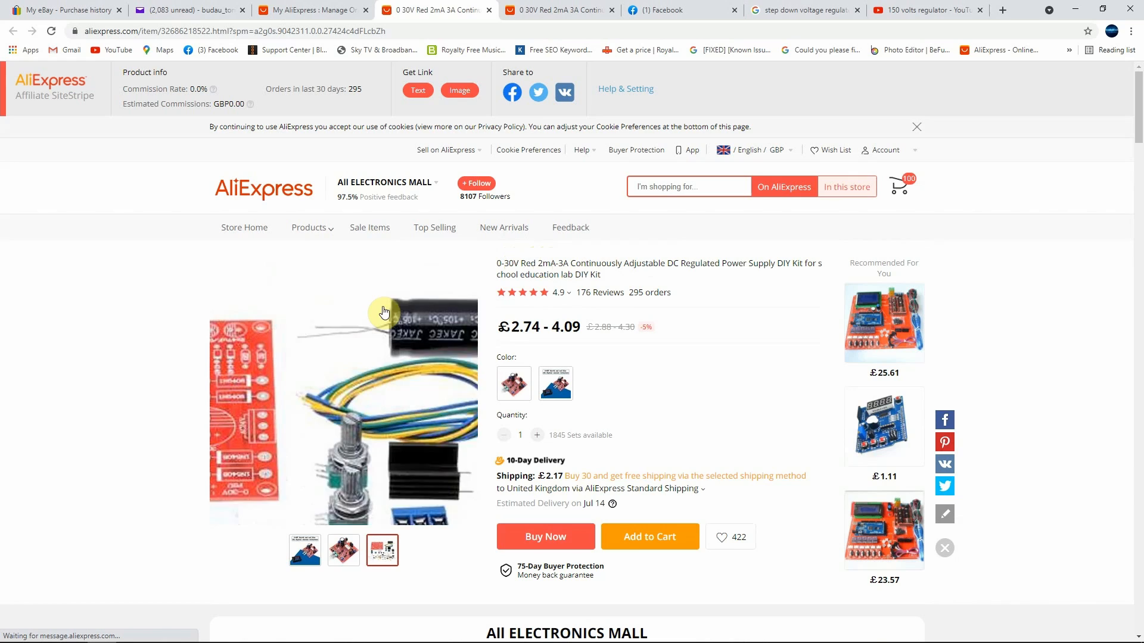
pyautogui.click(381, 551)
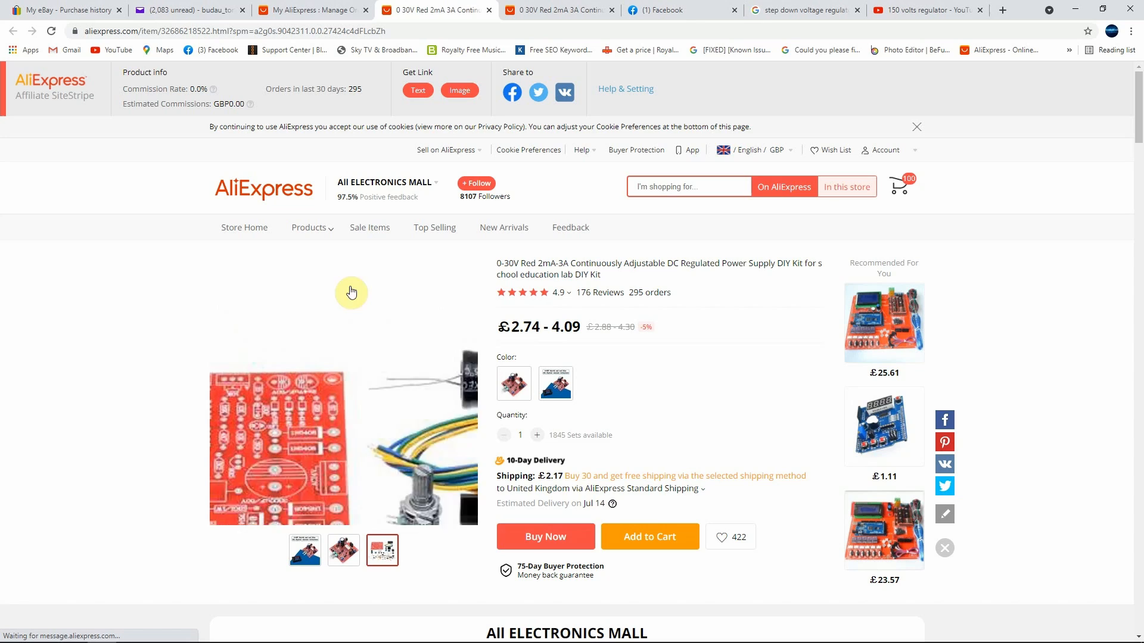
pyautogui.click(343, 550)
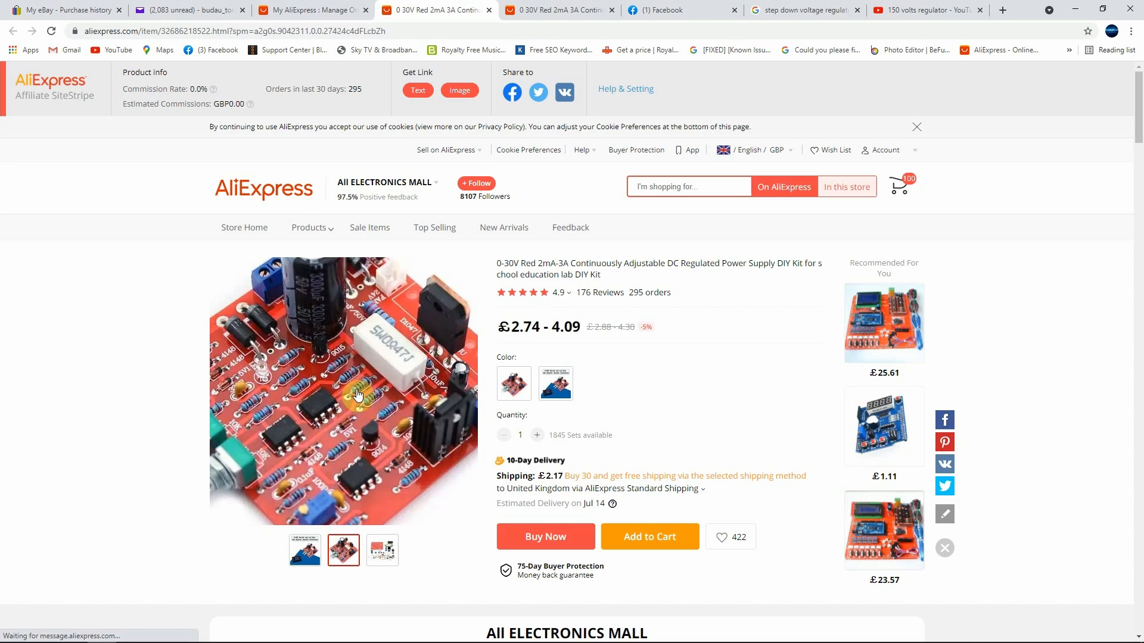